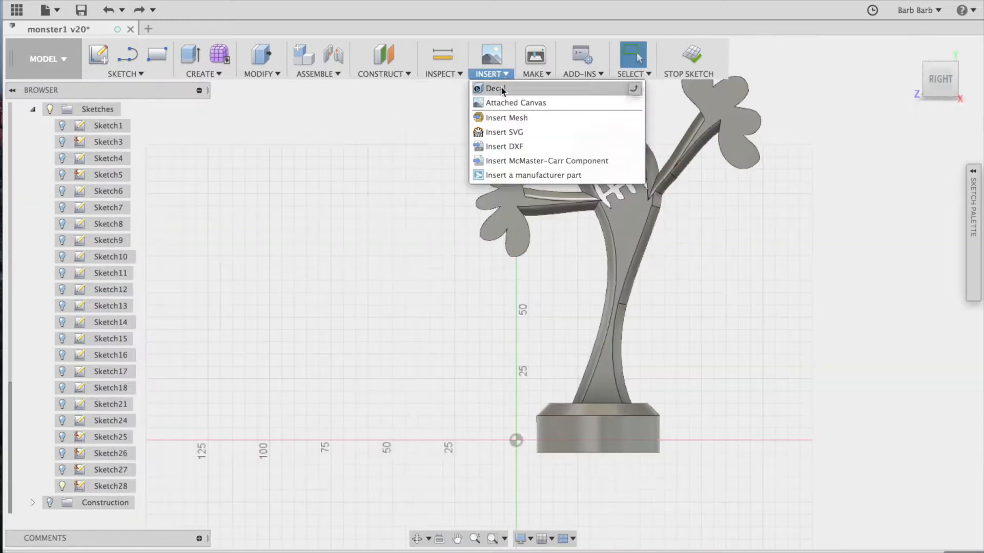
Trace the last crown profile segment over the king reference image.
click(515, 102)
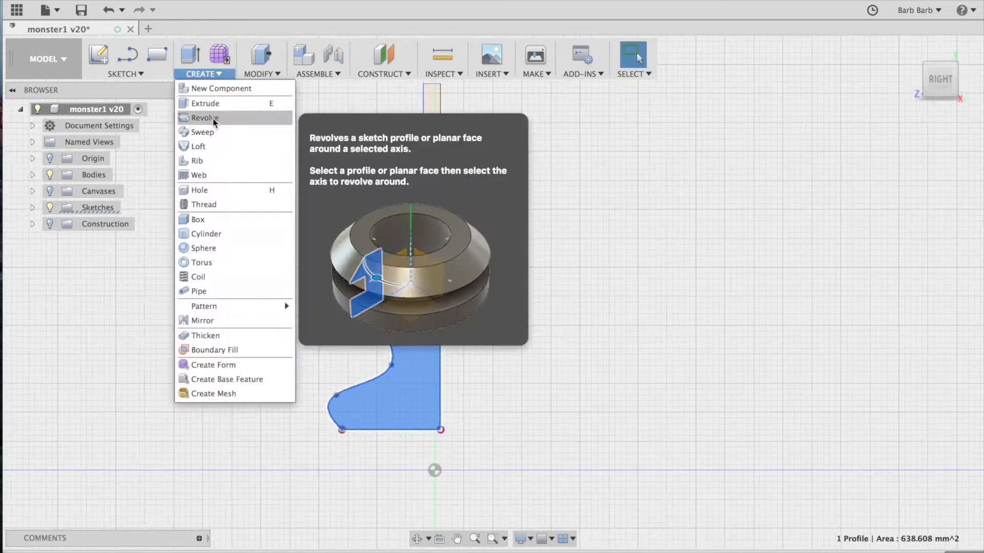
Revolve the profile into the crown base and mirror the half cross into a full cross.
click(204, 117)
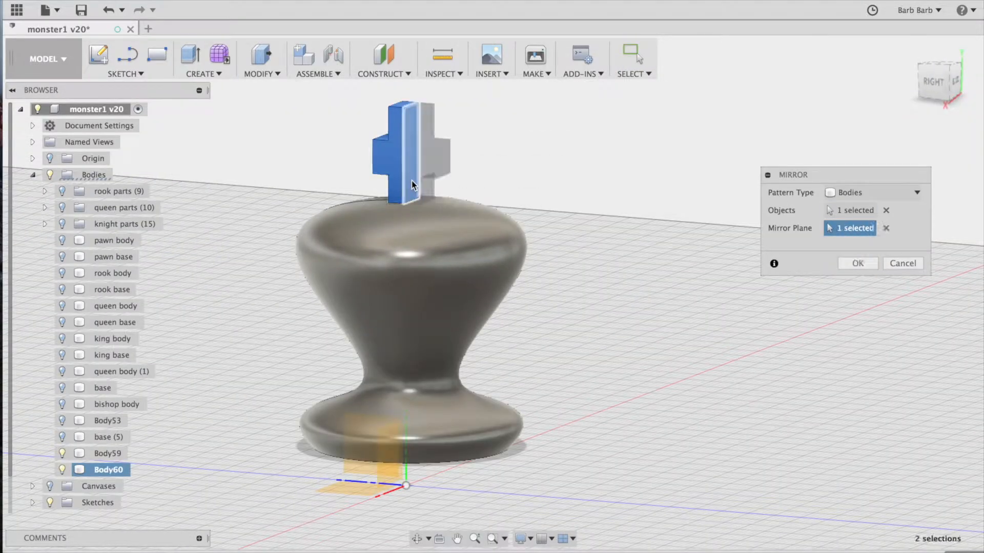
click(857, 263)
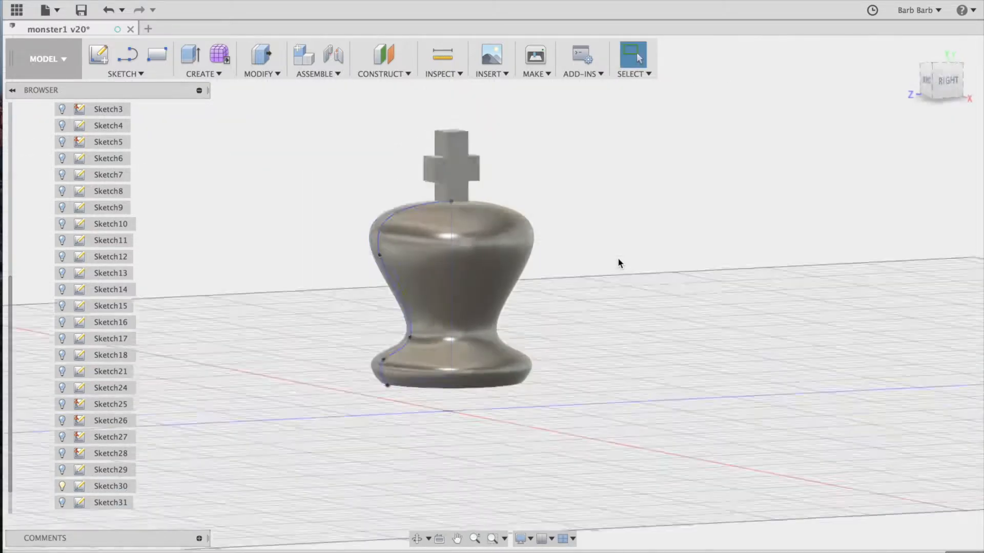
click(939, 82)
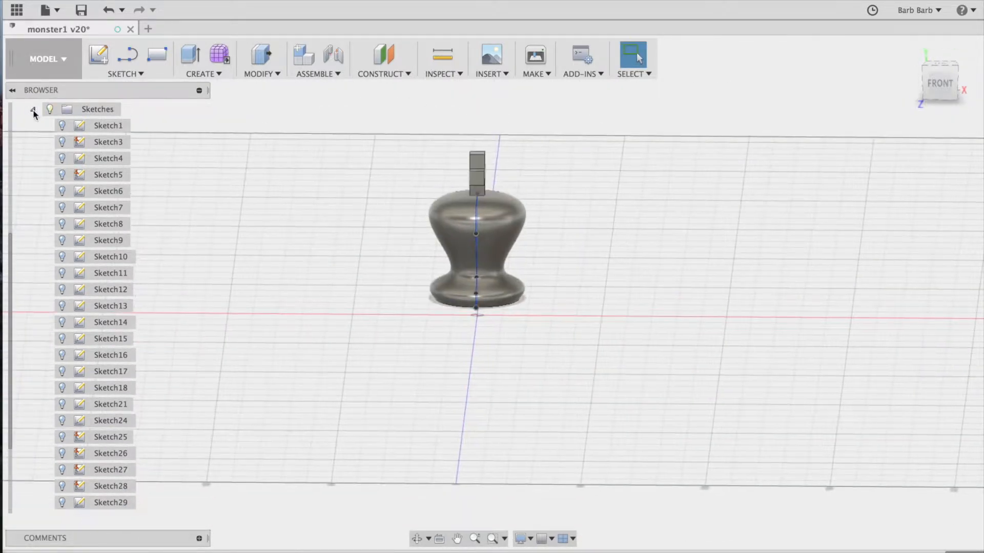
click(33, 109)
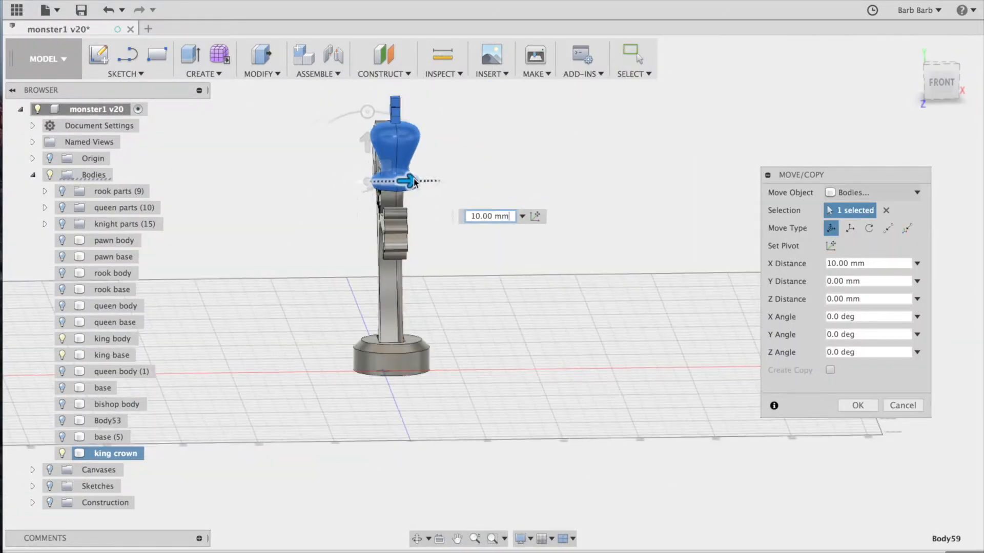
Move the crown 10 mm in X onto the king body and cut its shape out, keeping the crown.
click(857, 406)
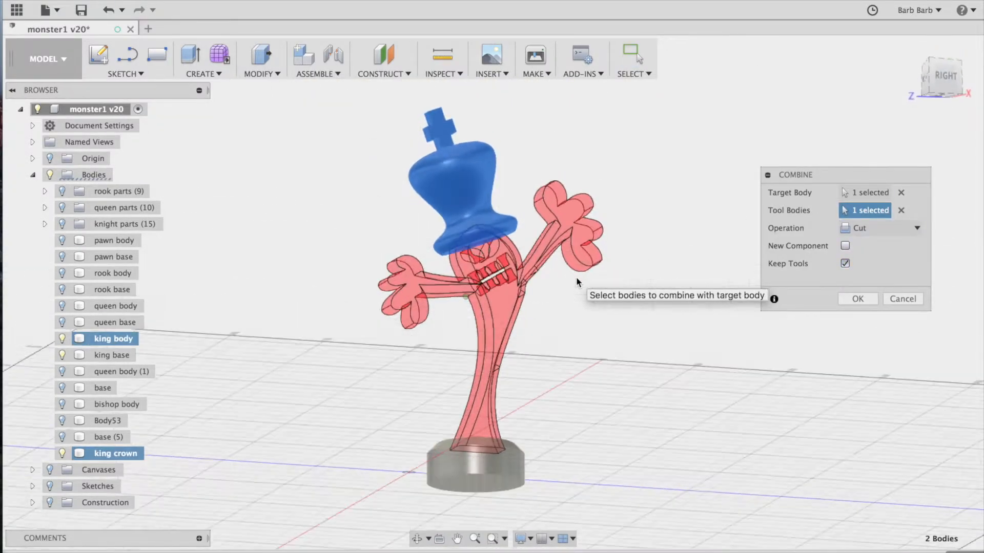
click(857, 298)
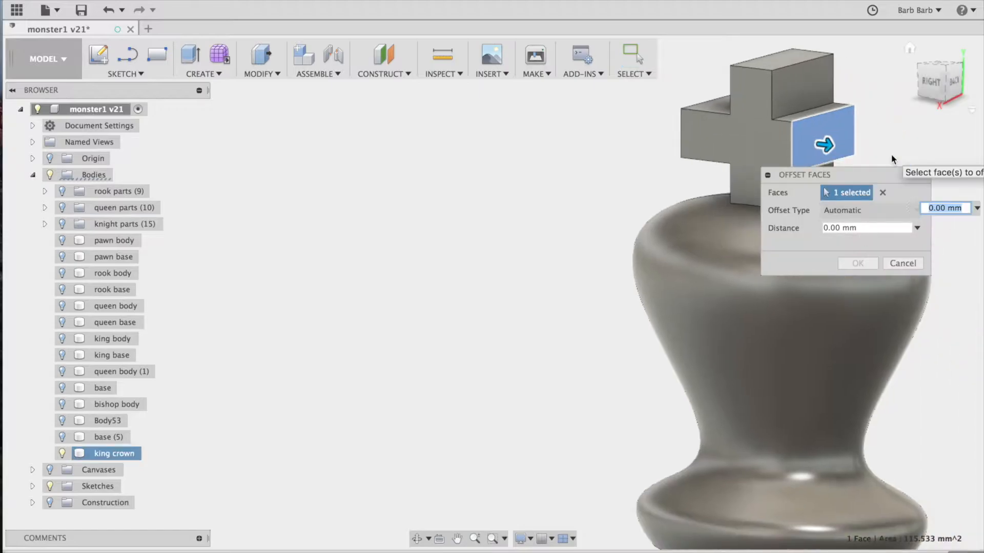
Offset the cross's end face to resize the cross.
click(902, 263)
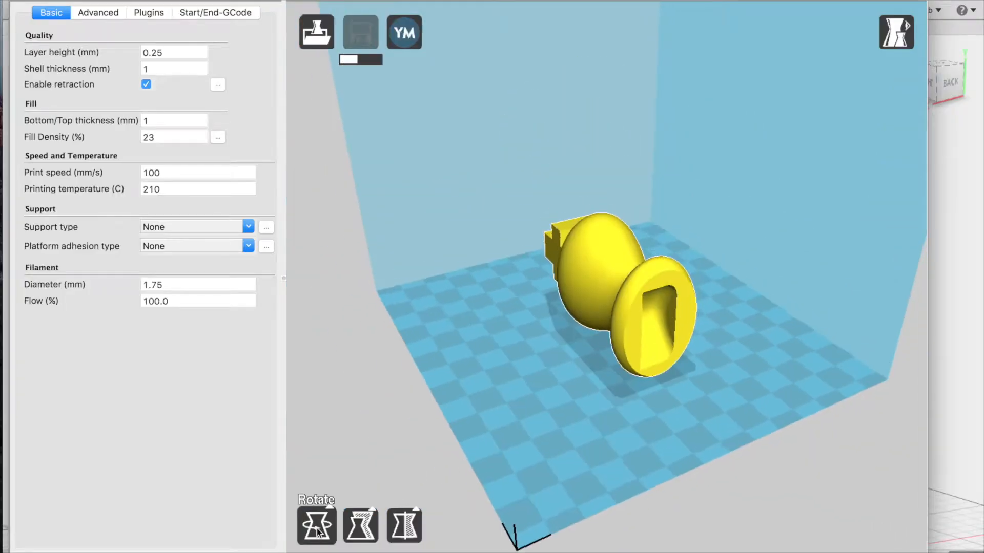
Scale the upright king uniformly by a factor of 3.46 in Cura.
click(360, 526)
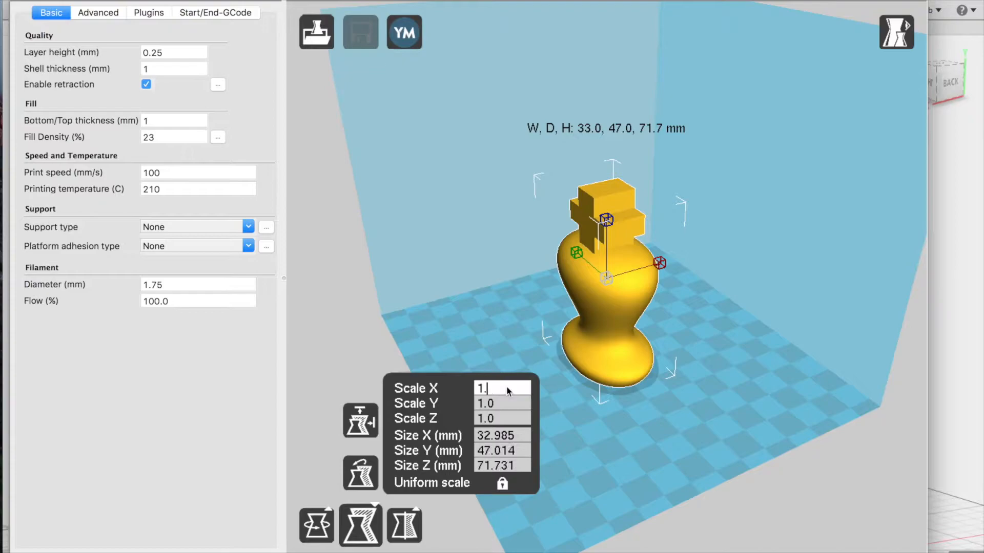
text(3.46)
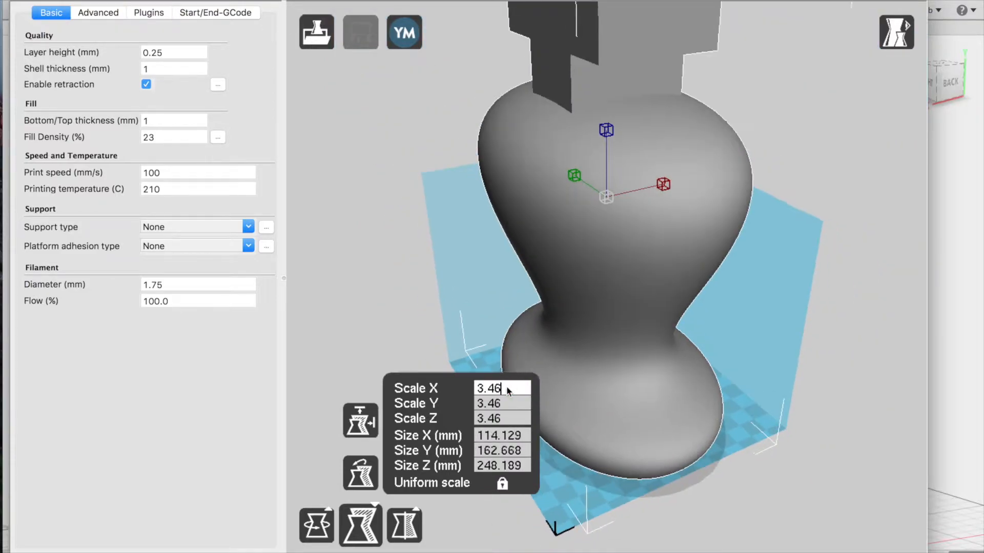